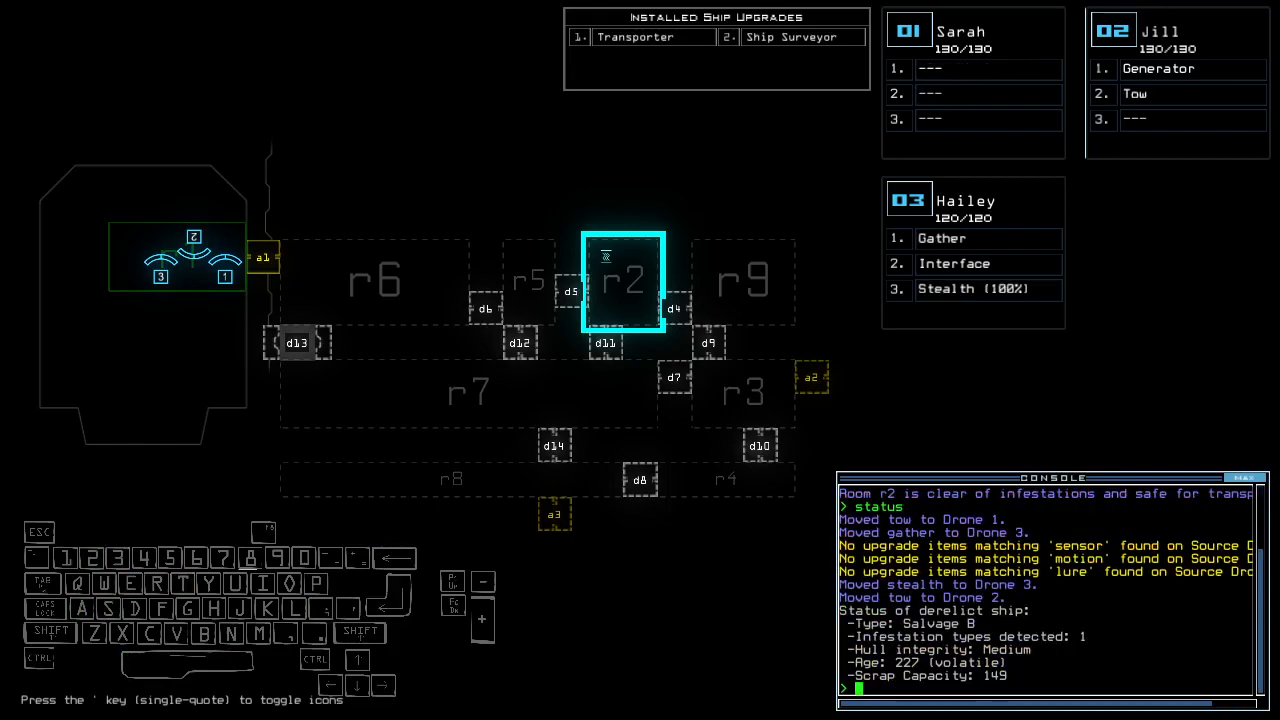
mouse_move(230, 400)
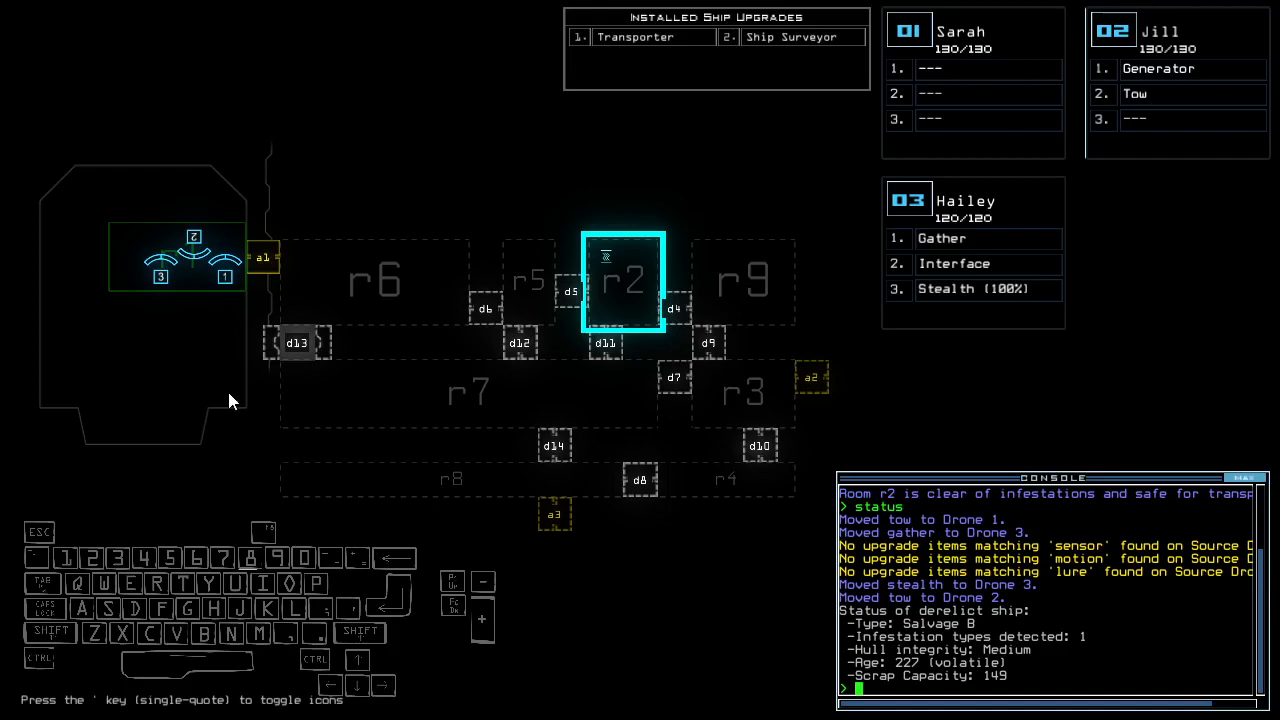
Run 'status' to read the derelict report: medium hull, one infestation, 149 scrap capacity
key("a")
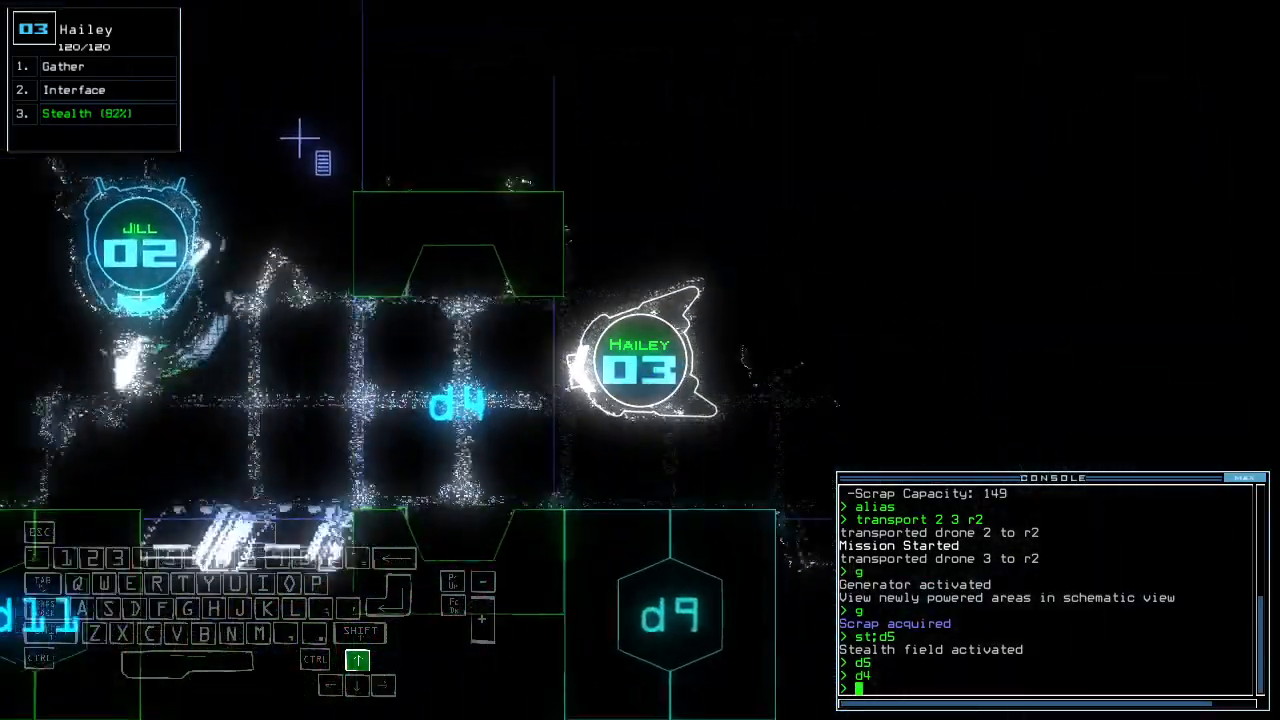
Issue the door d11 command, then begin navigating drone 2 onward
type("d11")
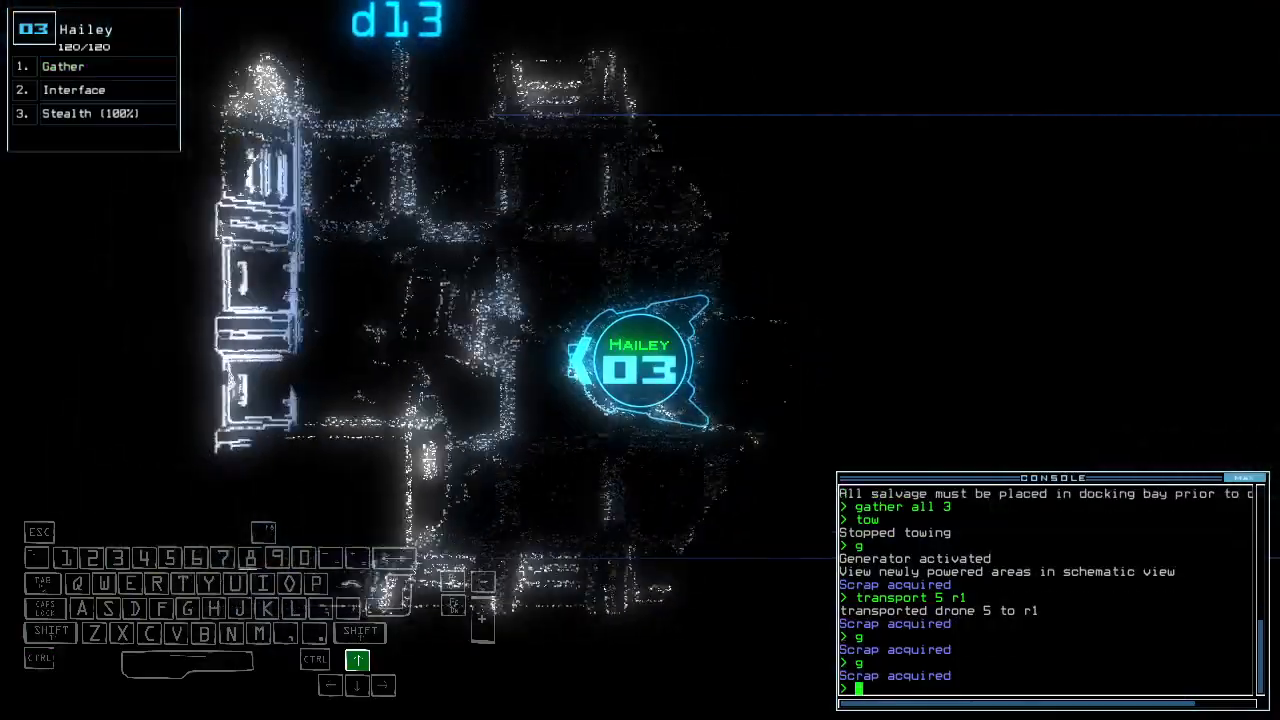
type("navigate 2")
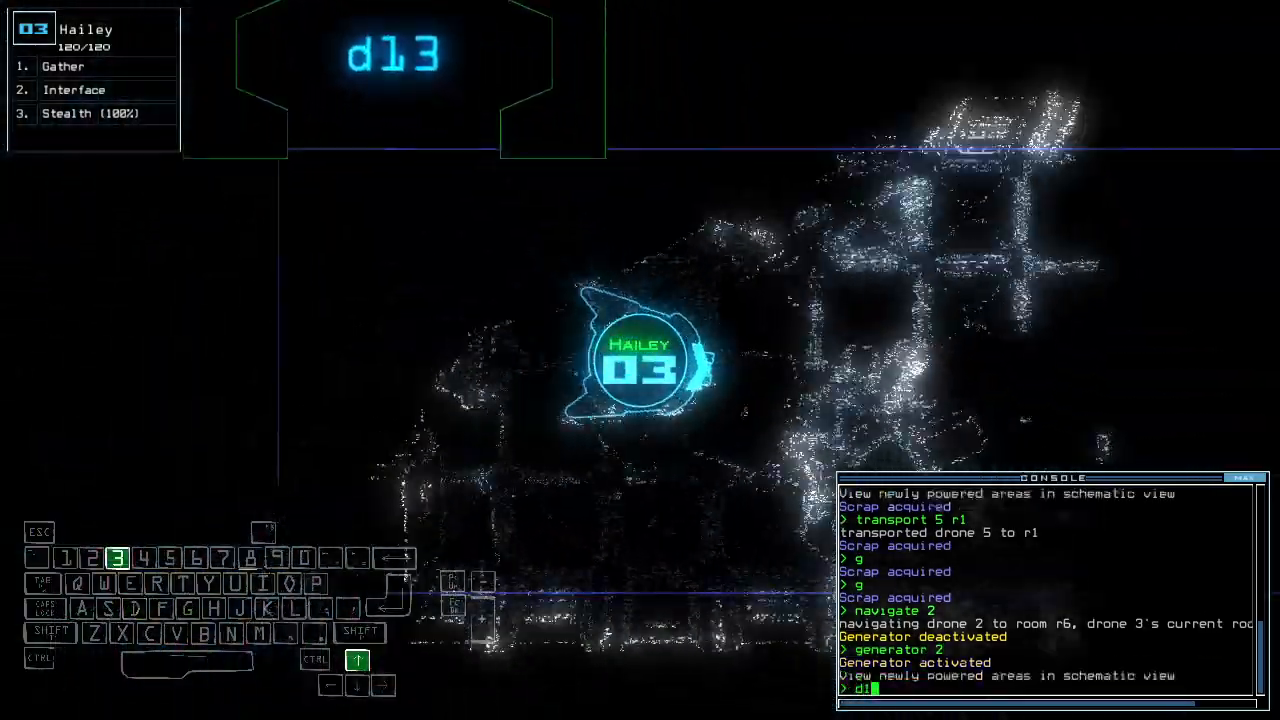
Run the door d13 and stealth d14 commands, then stealth-close door d7
key("Enter")
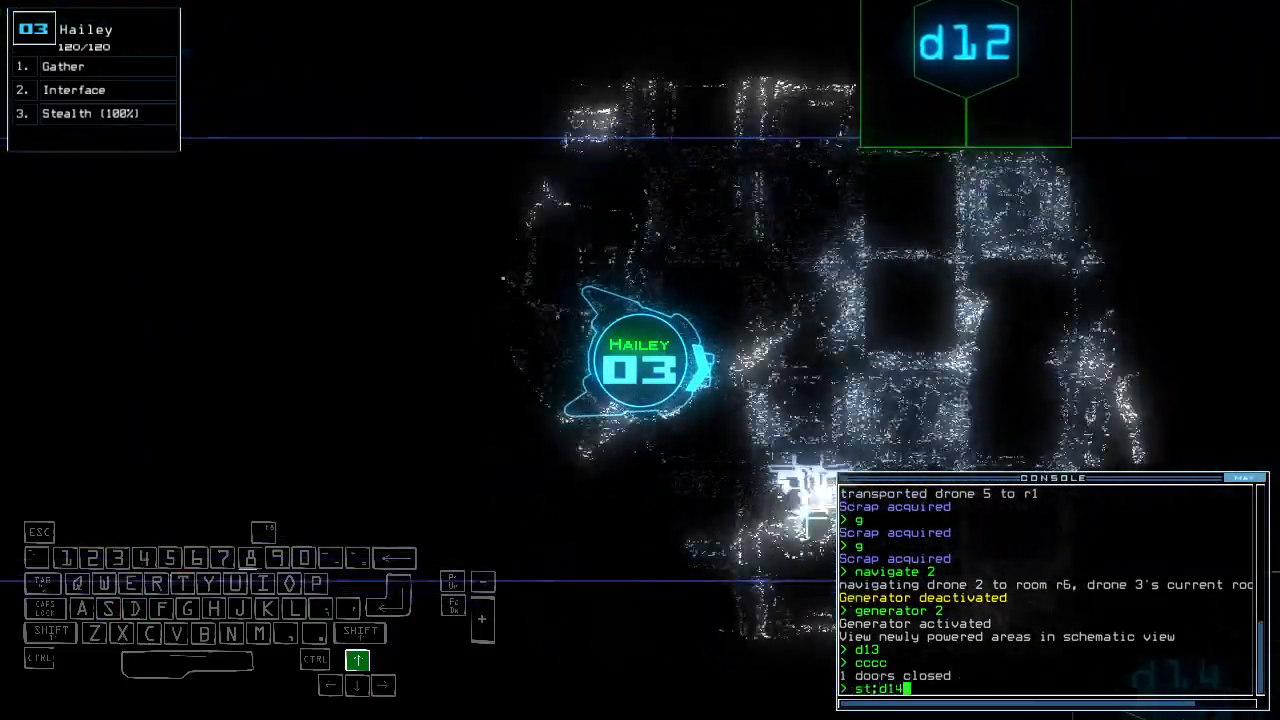
key("Enter")
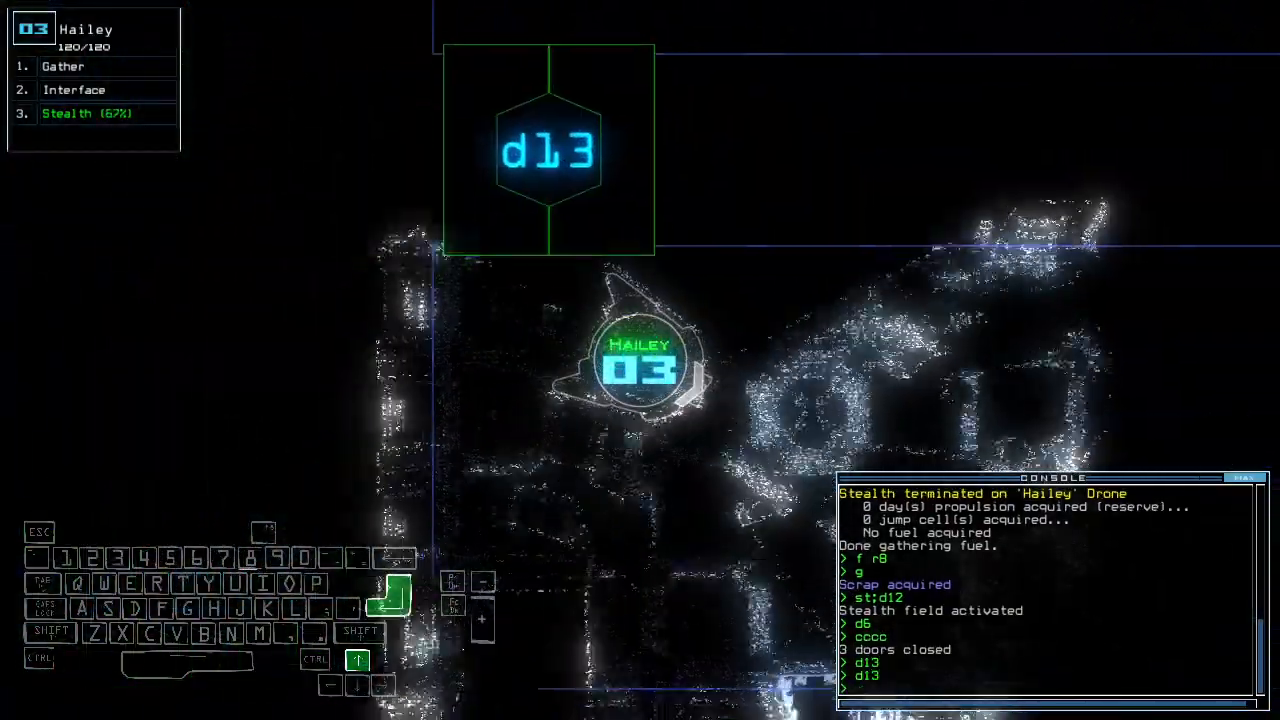
type("st;")
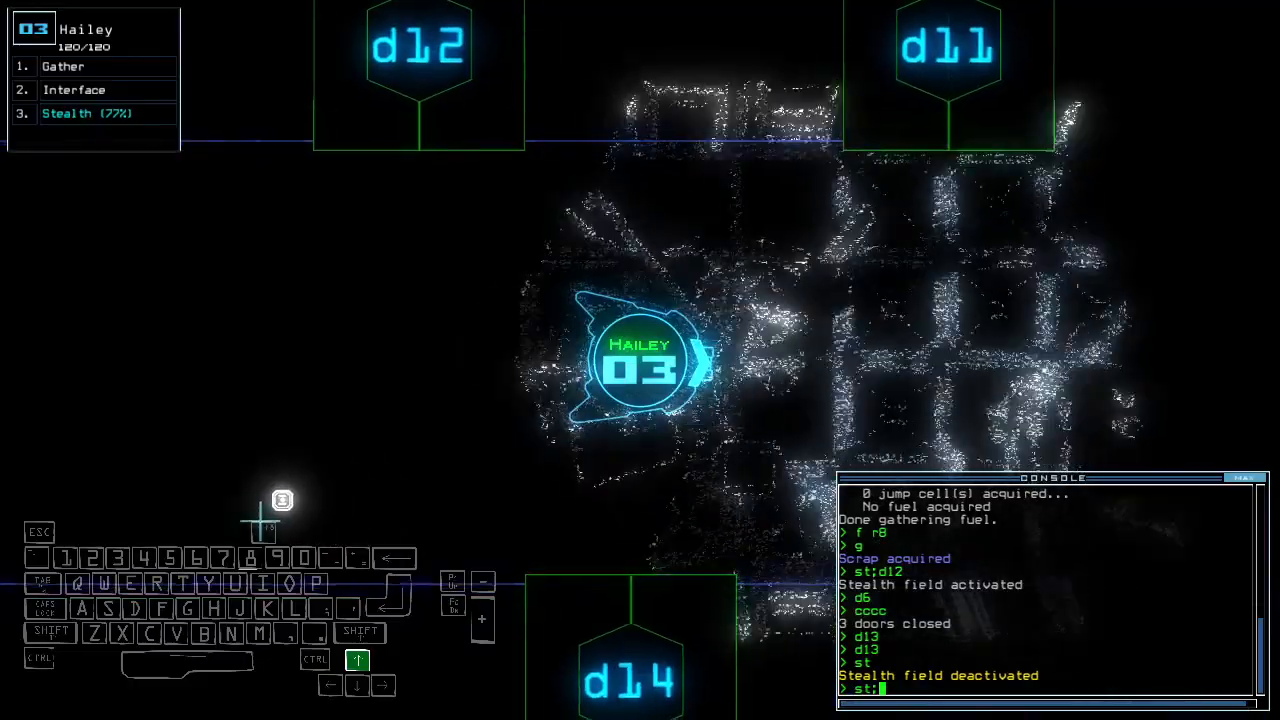
type("d7")
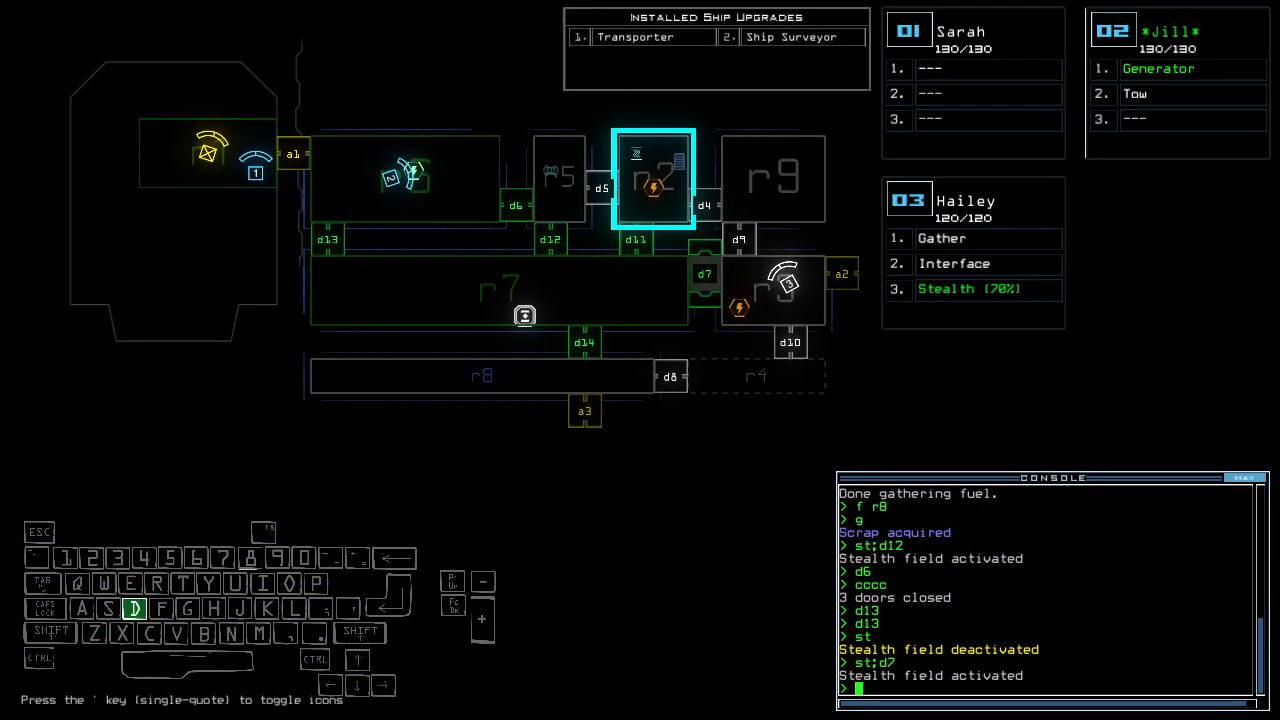
Finish the last command and withdraw the drones from the first derelict with 'out'
key("enter")
type("ty;")
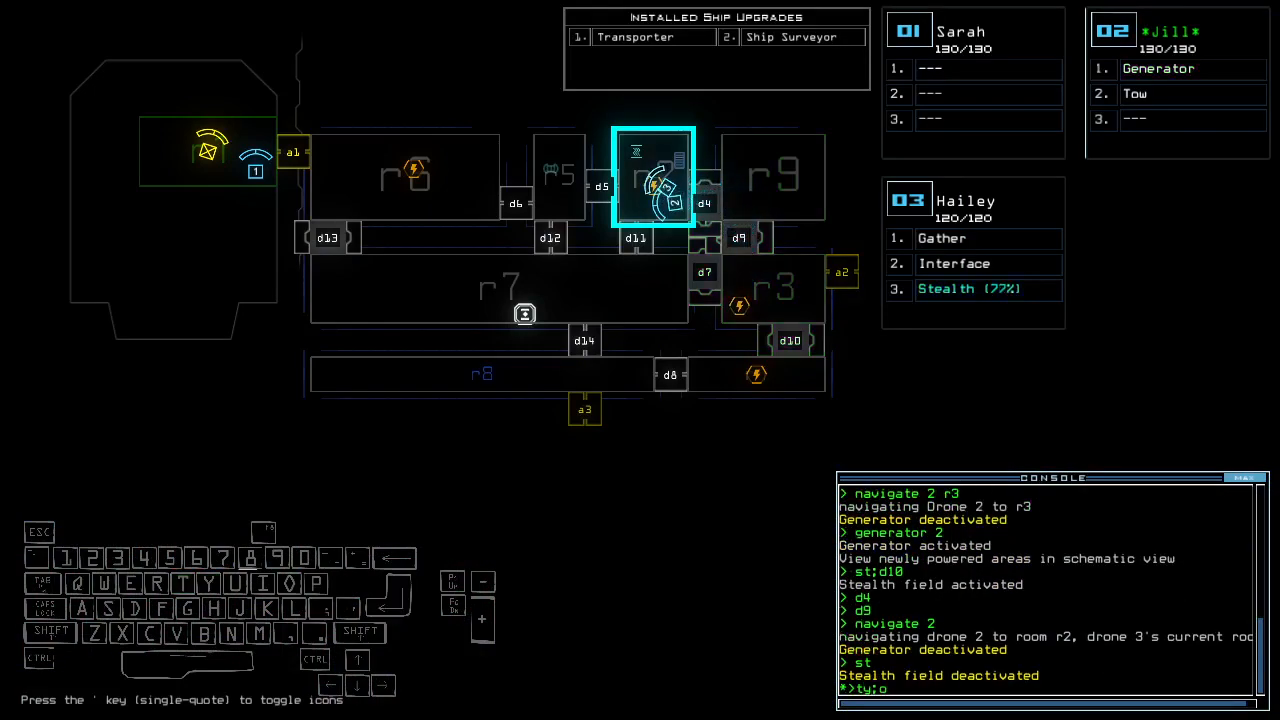
type("out")
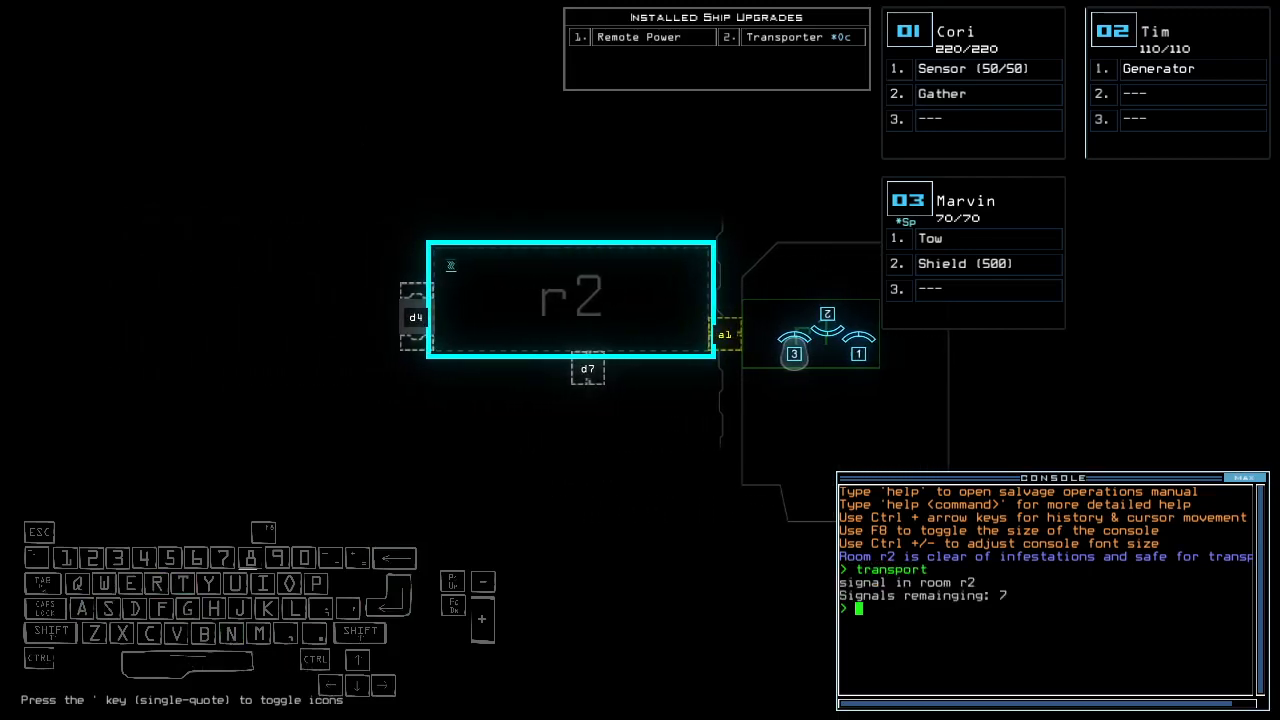
Check the second derelict's status: room r2 clear, seven signals remaining
type("status")
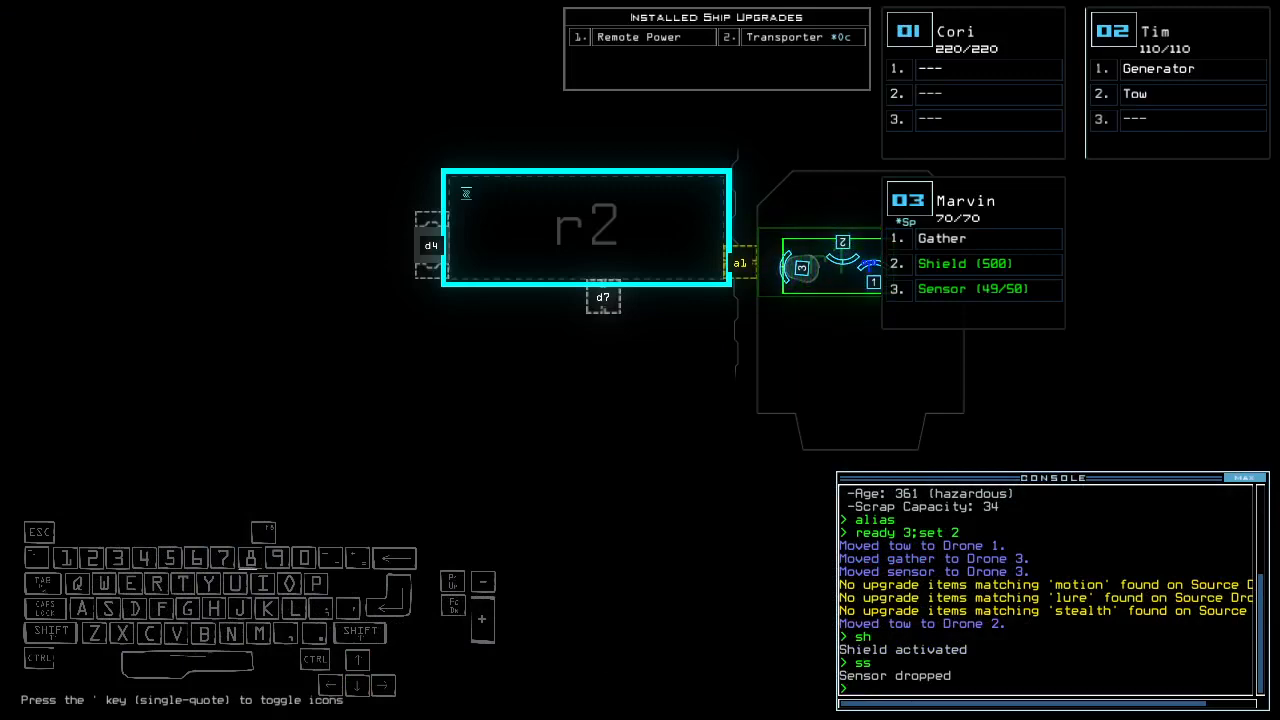
Transport drones 2 and 3 into room r2 of the second derelict
type("transport 2 3")
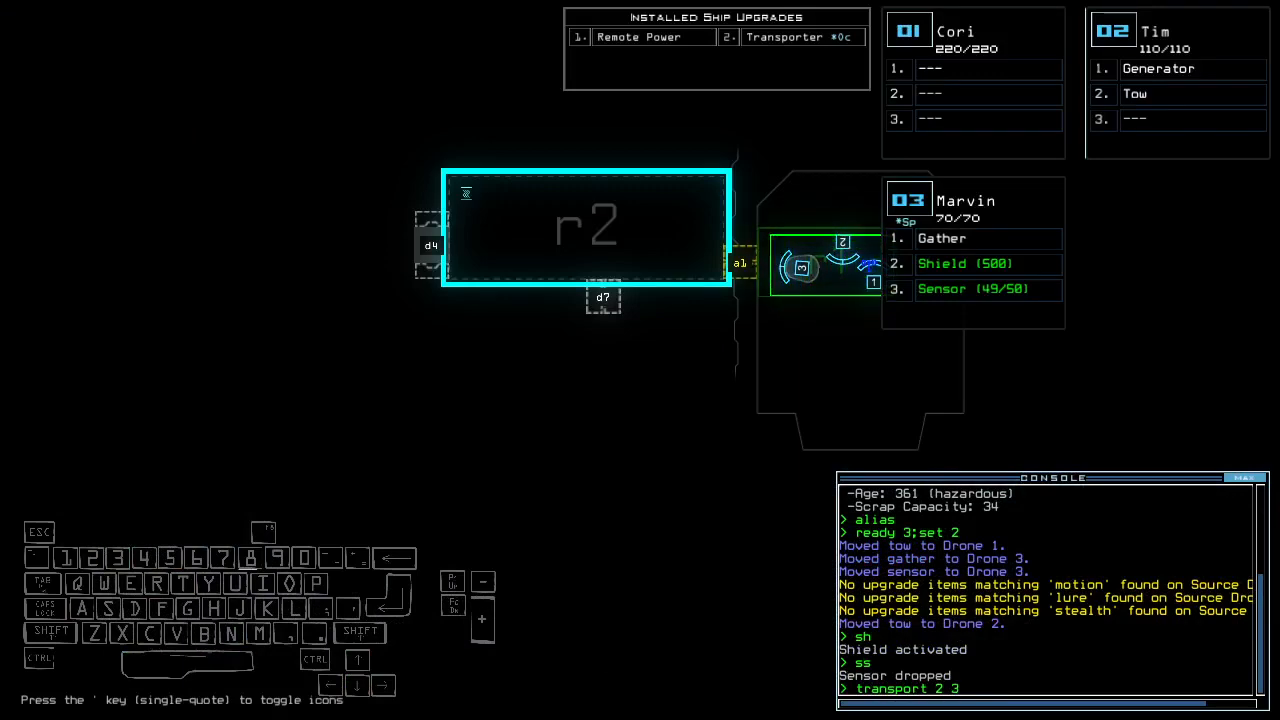
type("r2")
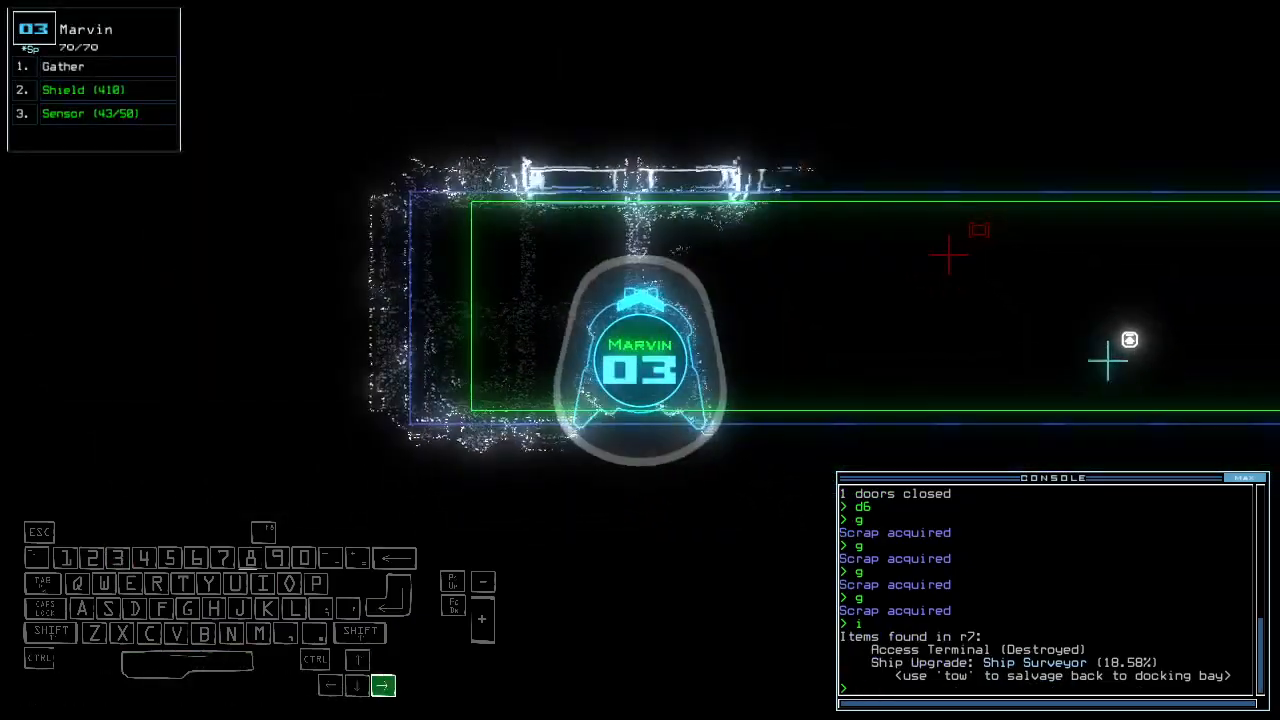
Close door d6 while drone 3 works room r7
key("d")
type("vacuum r")
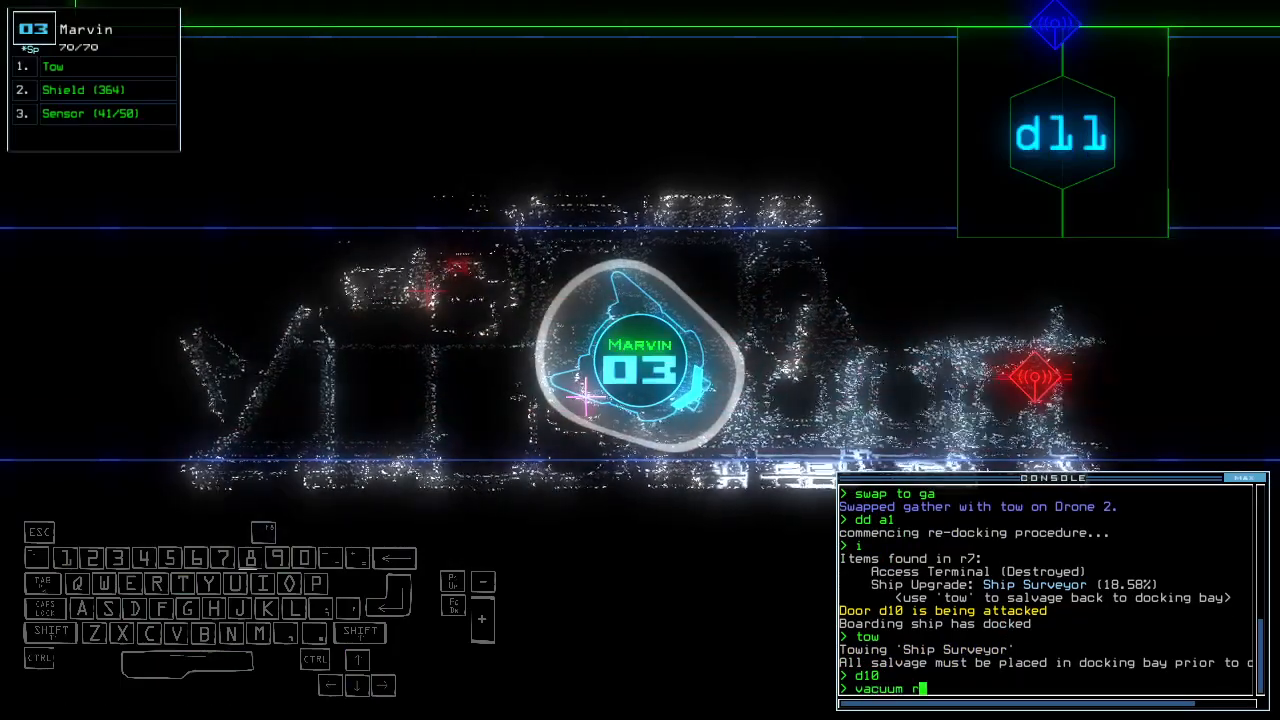
Close airlock a3, leave the ship, and dismiss the 825-point score summary
type("a3")
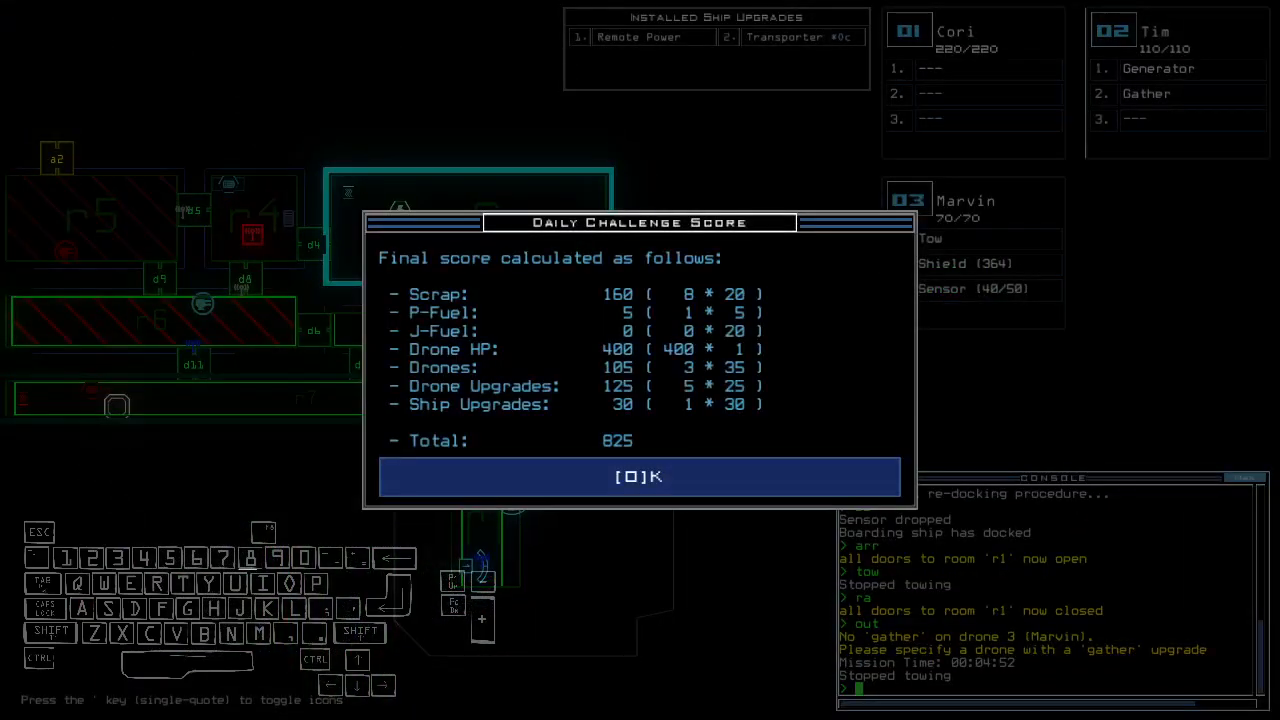
left_click(639, 477)
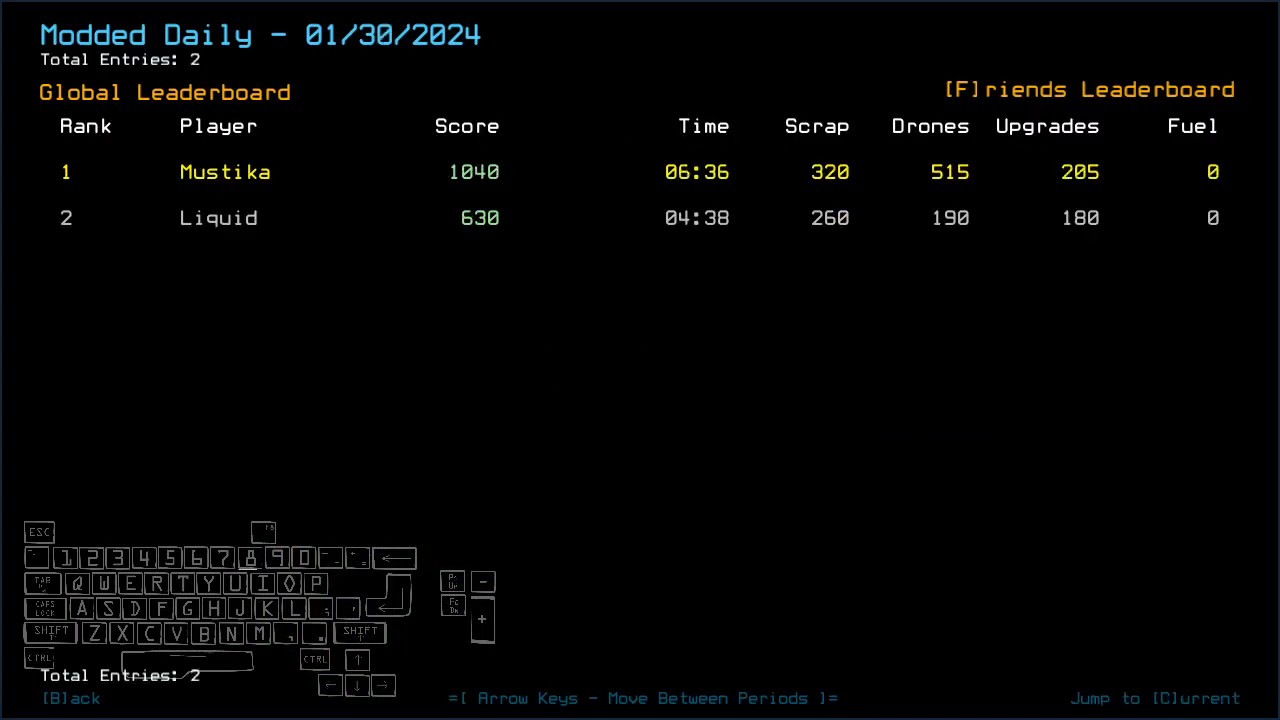